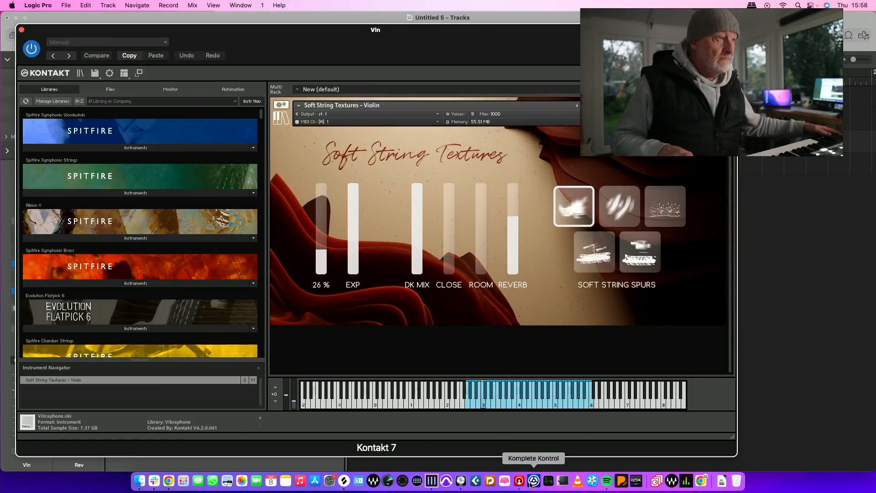
- Audition the violin's DYN slider levels, then switch to the Staggered Tremolo articulation
left_click_drag(321, 251, 320, 201)
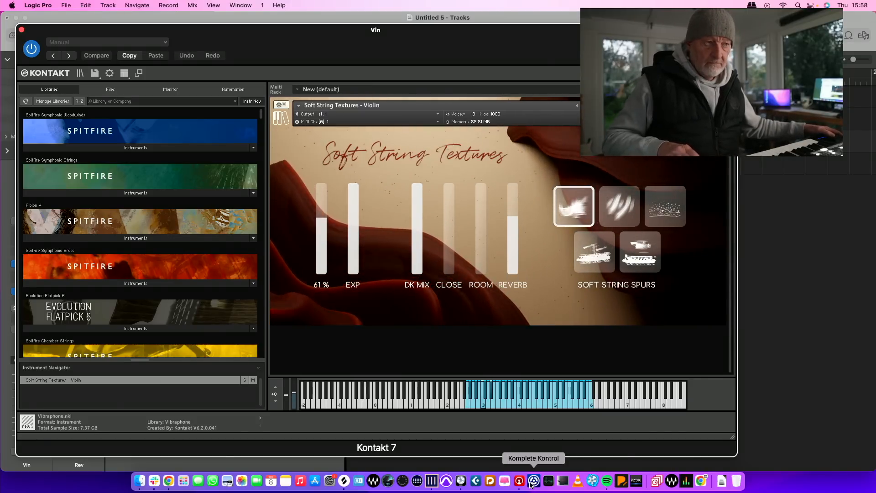
left_click_drag(320, 207, 321, 234)
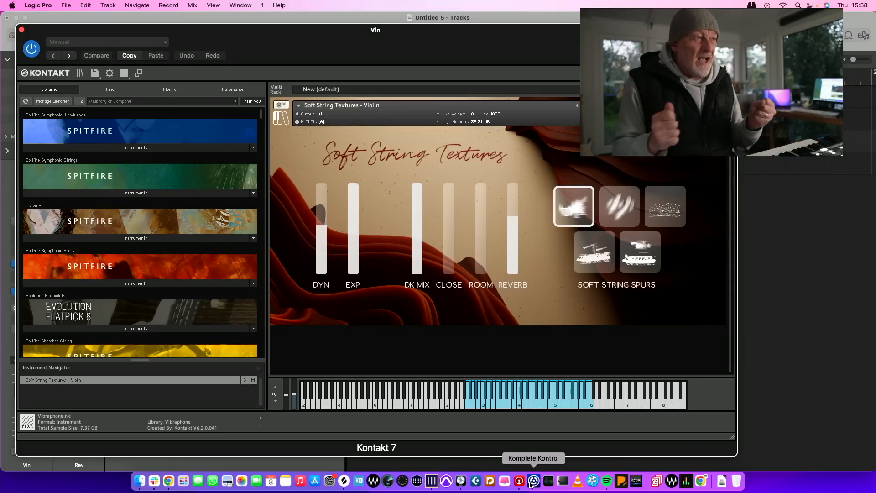
mouse_move(595, 329)
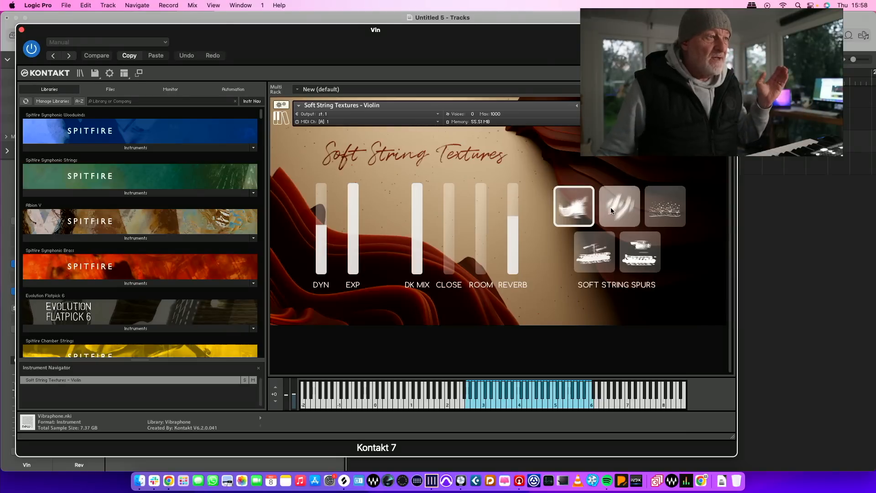
left_click(619, 206)
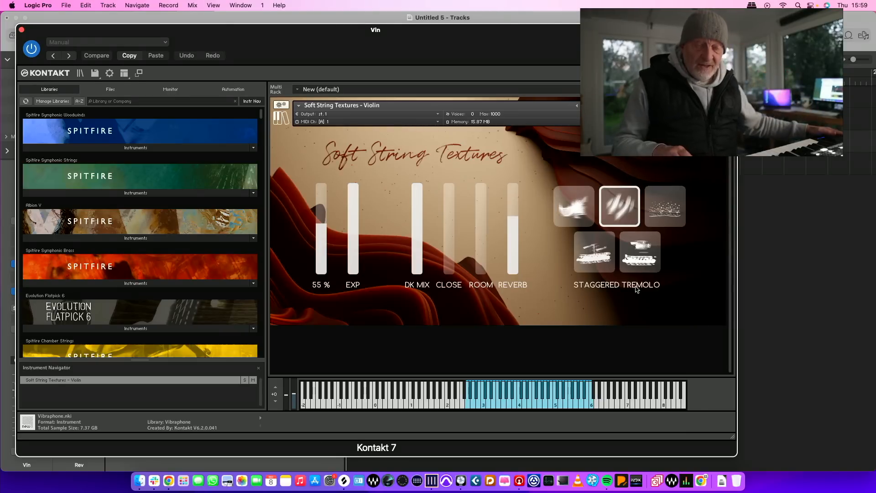